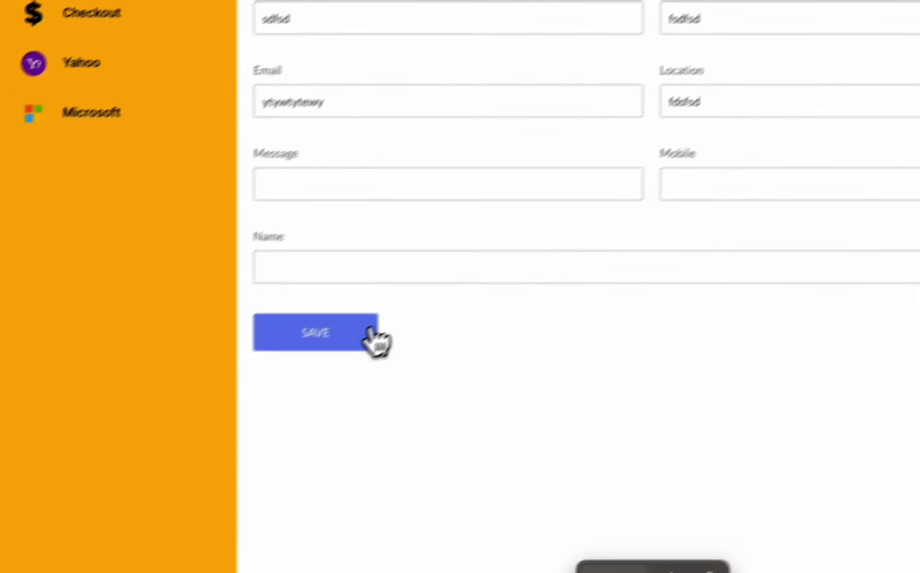
# - Save two test contacts, clicking SAVE again while it shows PROCESSING
pyautogui.click(320, 333)
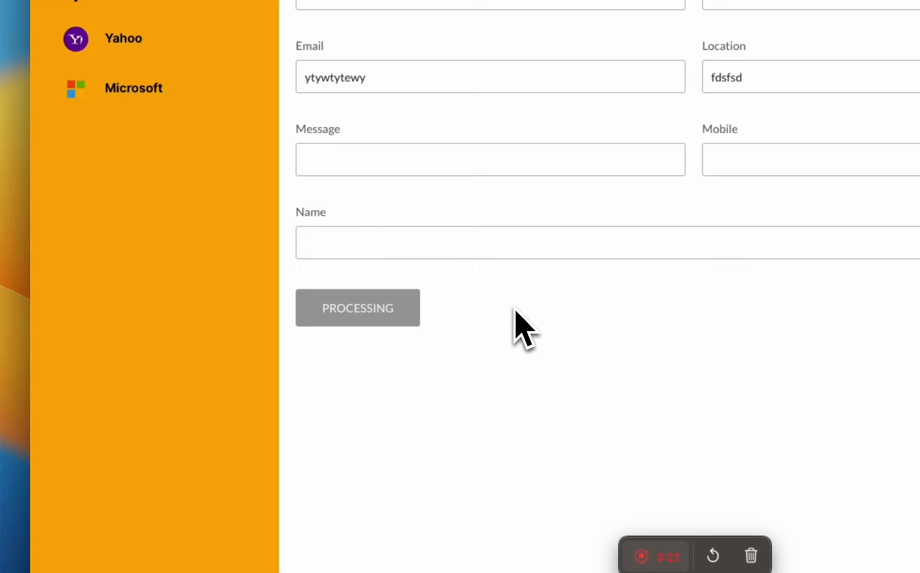
pyautogui.click(357, 308)
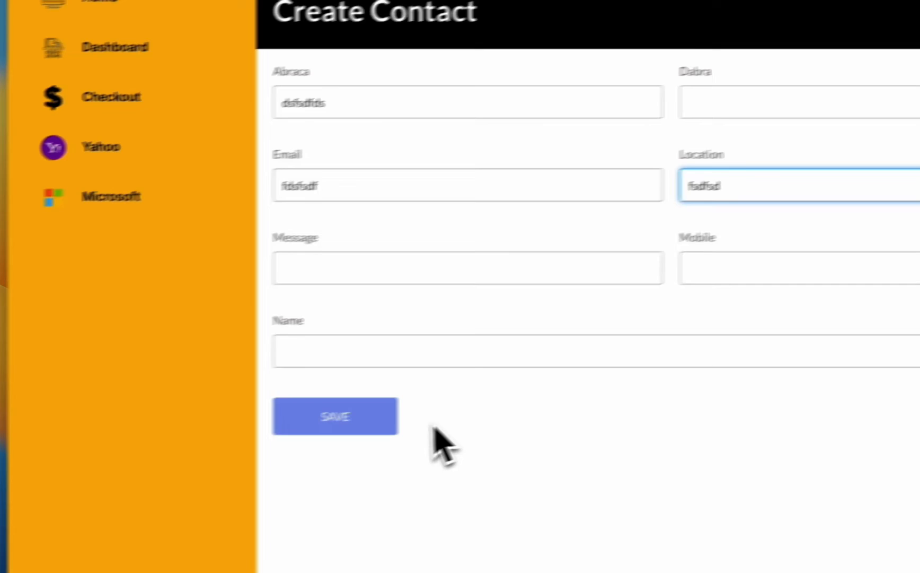
pyautogui.click(334, 416)
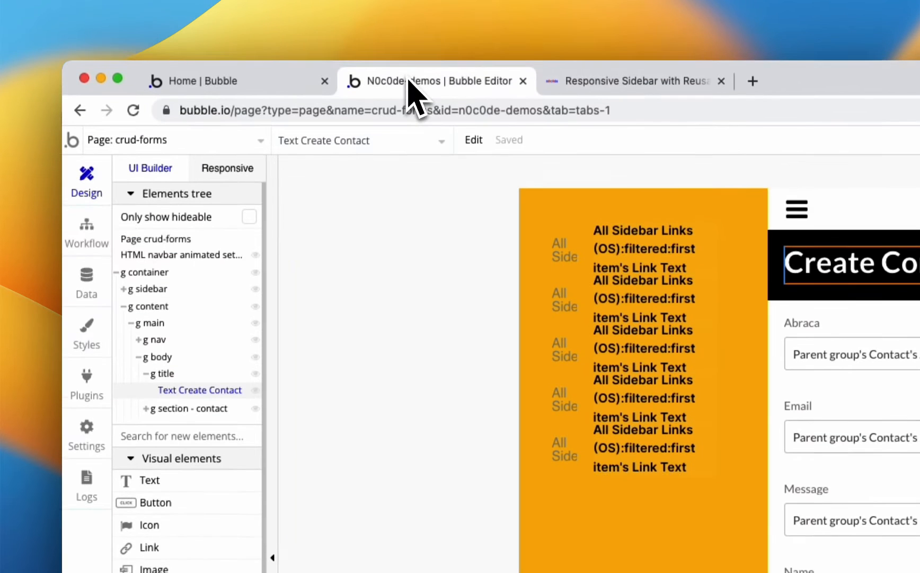
# - Review the 'Button SAVE is clicked' workflow steps, including the pause before triggering save-contact
pyautogui.click(86, 230)
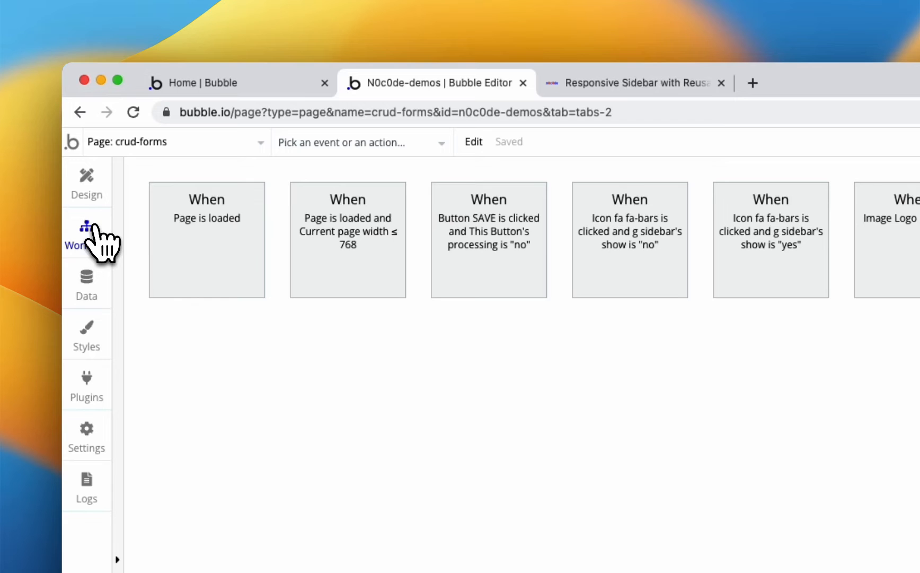
pyautogui.click(489, 239)
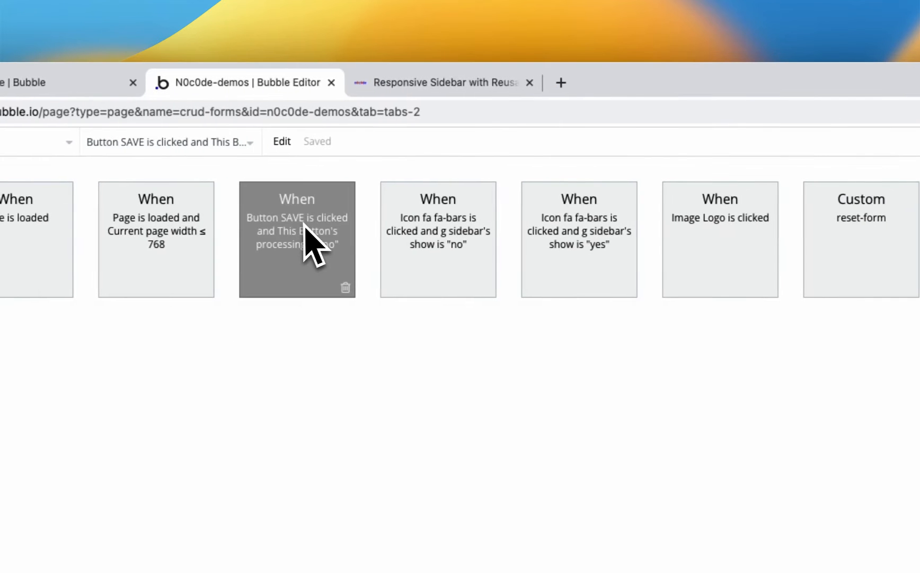
pyautogui.click(296, 238)
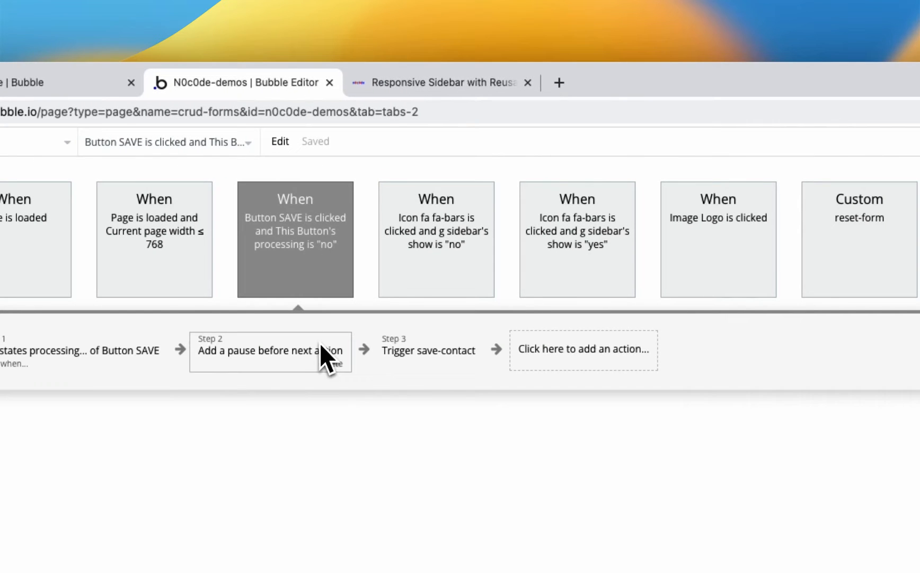
pyautogui.click(270, 351)
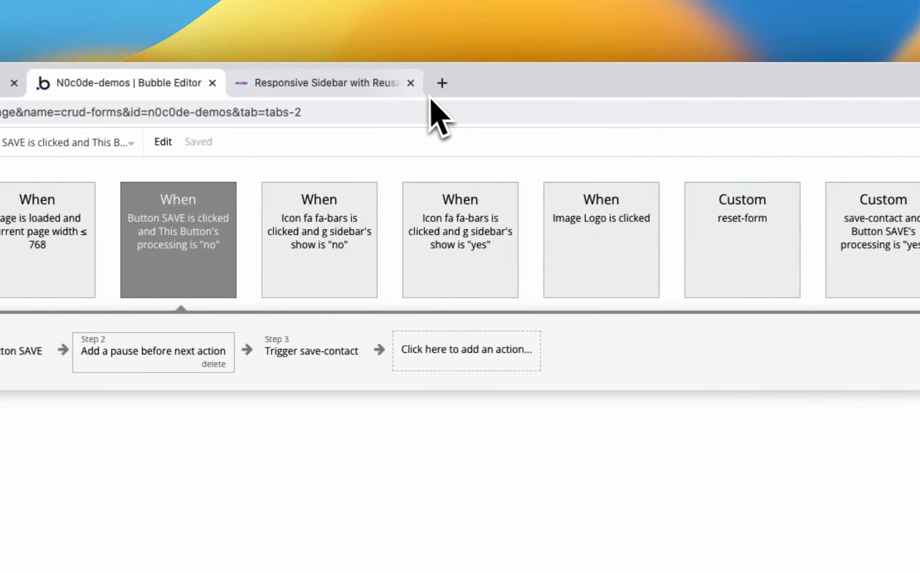
pyautogui.click(324, 83)
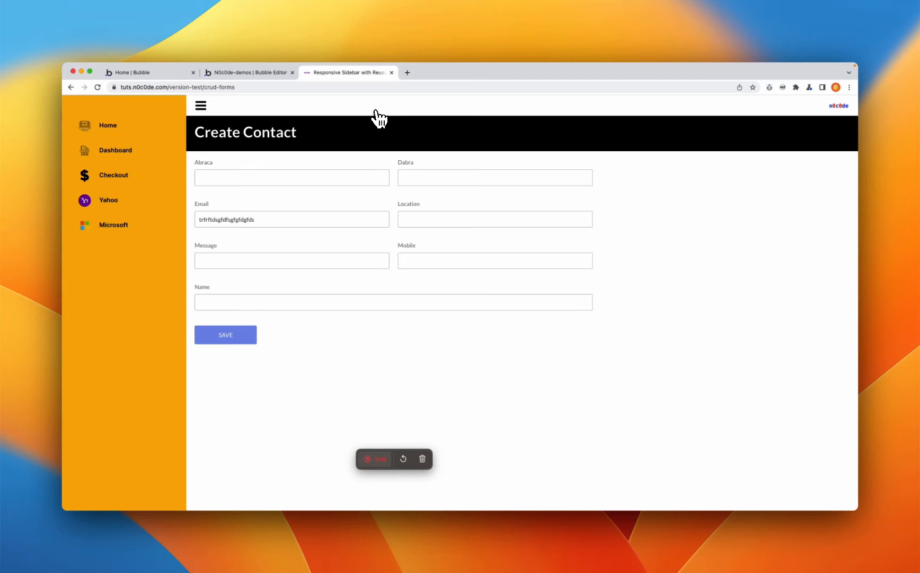
pyautogui.moveTo(381, 116)
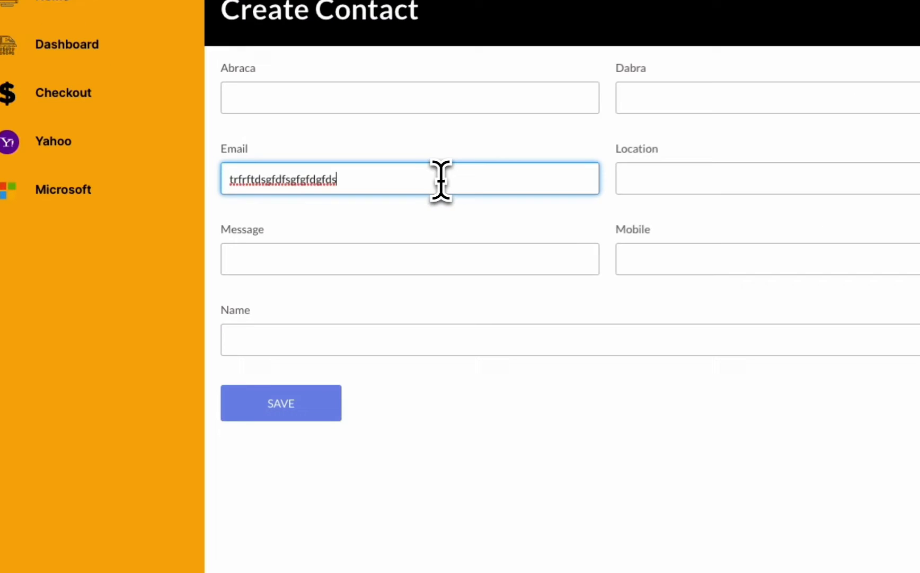
# - Enter a new email in the Email field and save the contact
pyautogui.click(285, 407)
pyautogui.write('dfdsf')
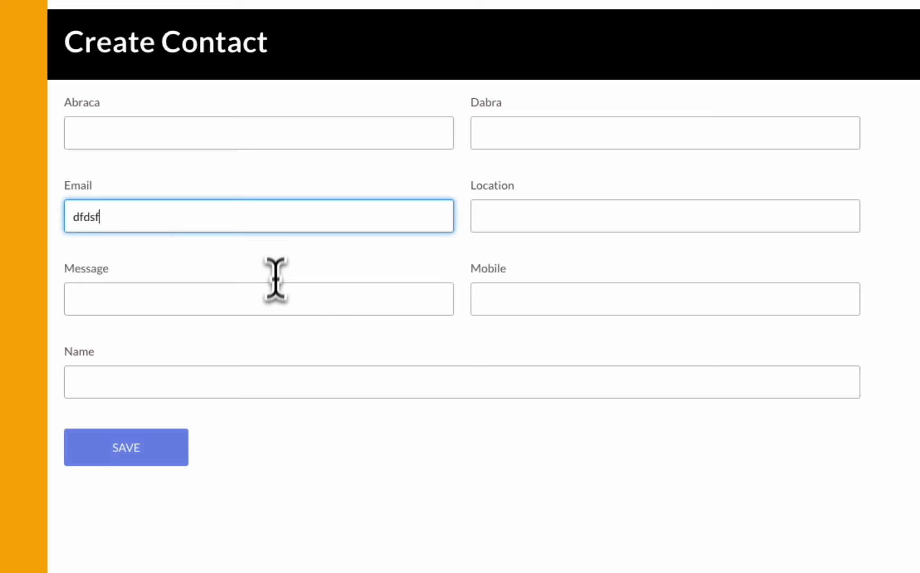
pyautogui.click(126, 461)
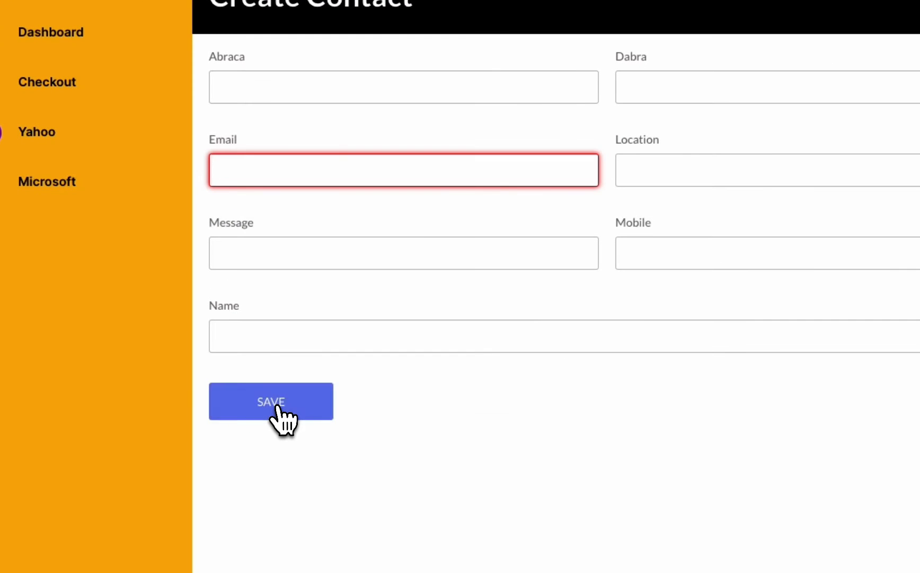
pyautogui.click(271, 402)
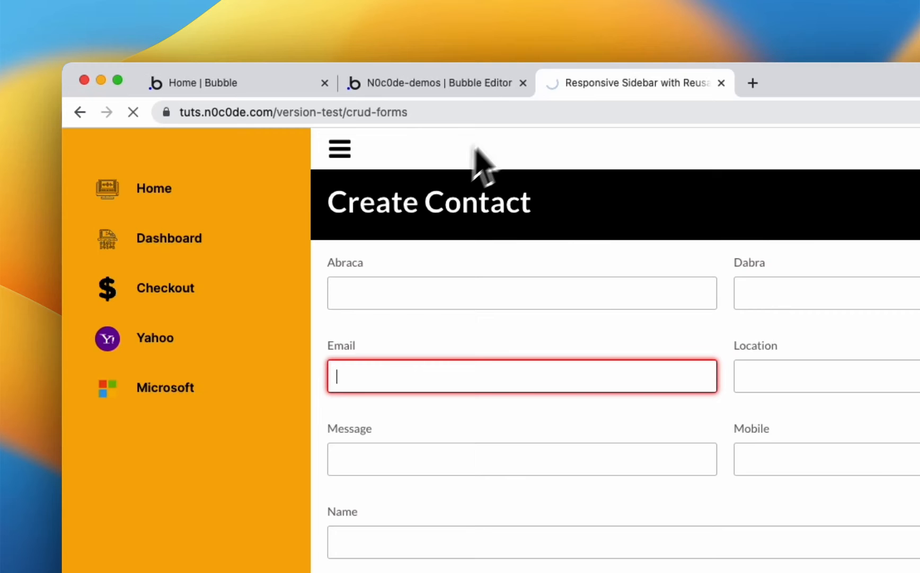
# - Check the new emails in App data's All Contacts list, then return to workflows
pyautogui.click(431, 83)
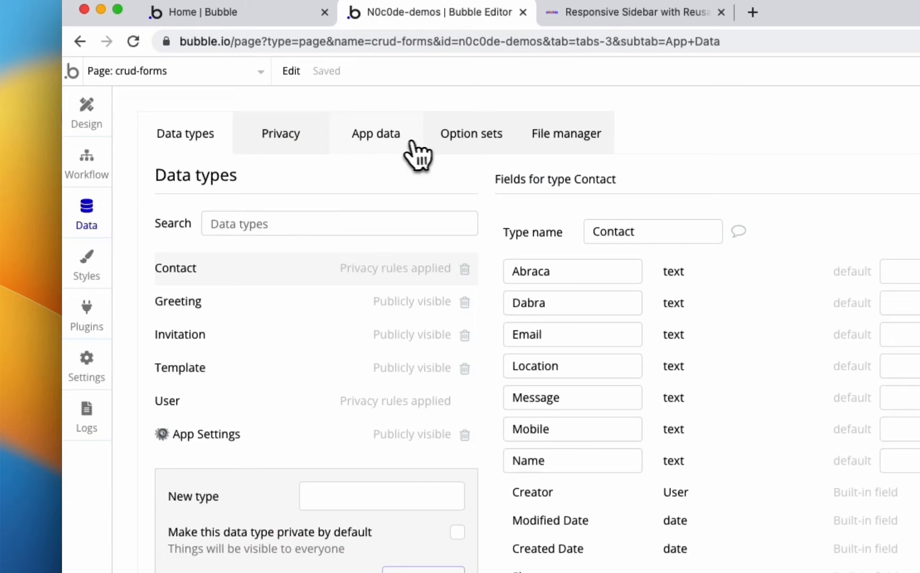
pyautogui.click(375, 133)
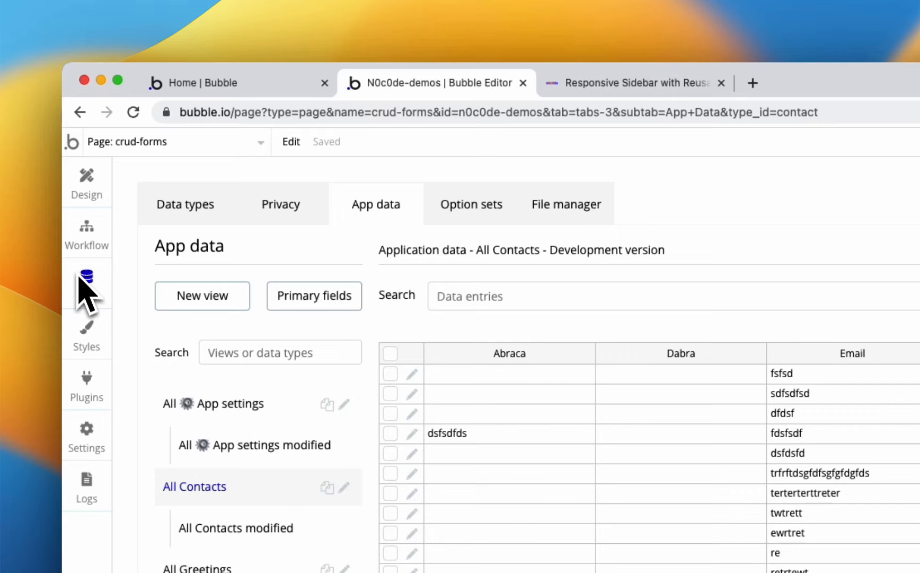
pyautogui.click(86, 235)
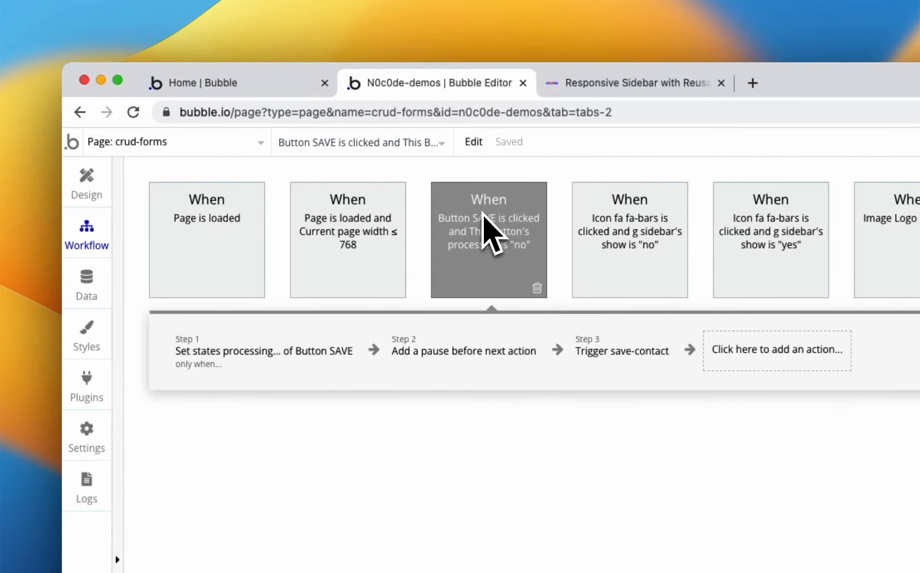
pyautogui.moveTo(86, 175)
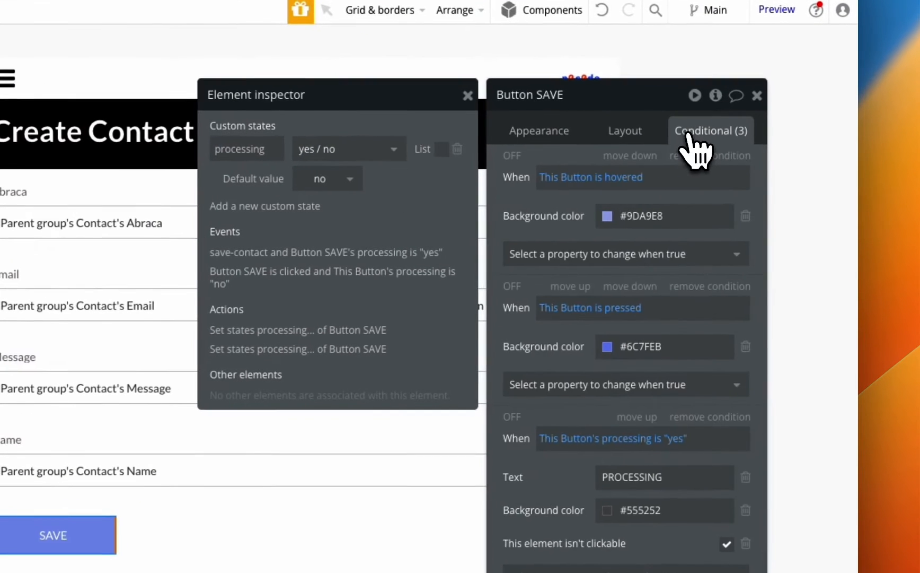
# - Scroll through SAVE's conditionals showing PROCESSING text and non-clickable when processing is yes
pyautogui.scroll(-3)
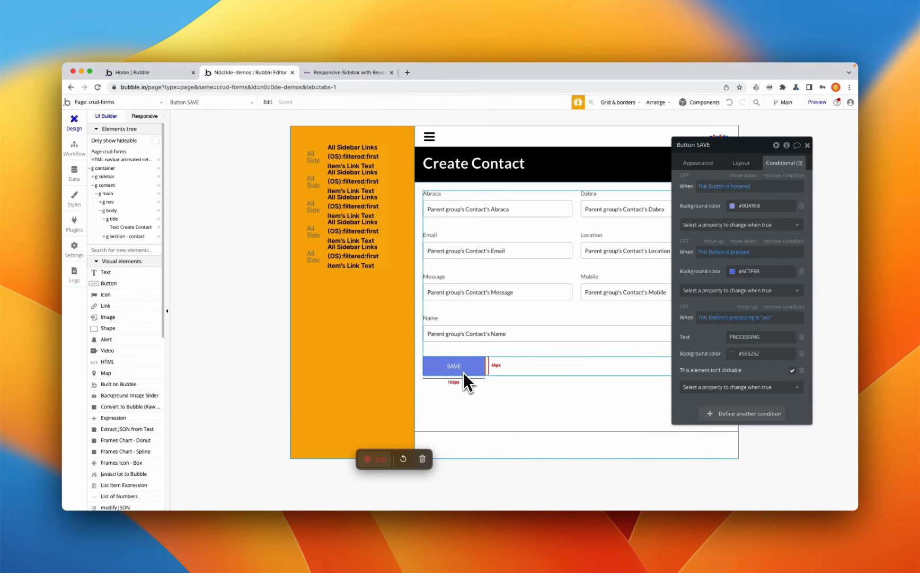
pyautogui.moveTo(478, 386)
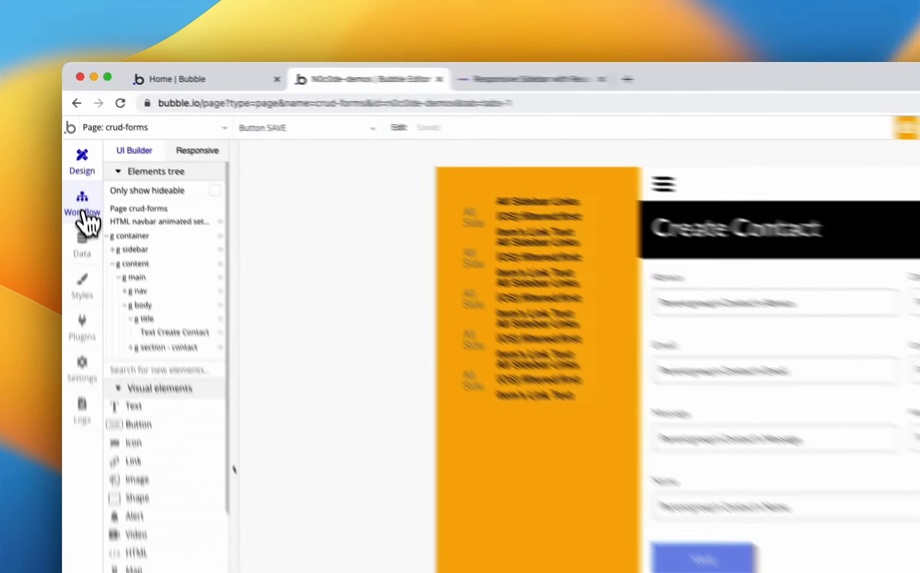
# - Open the page's workflows to show the SAVE event's Only when processing is "no" condition
pyautogui.click(83, 202)
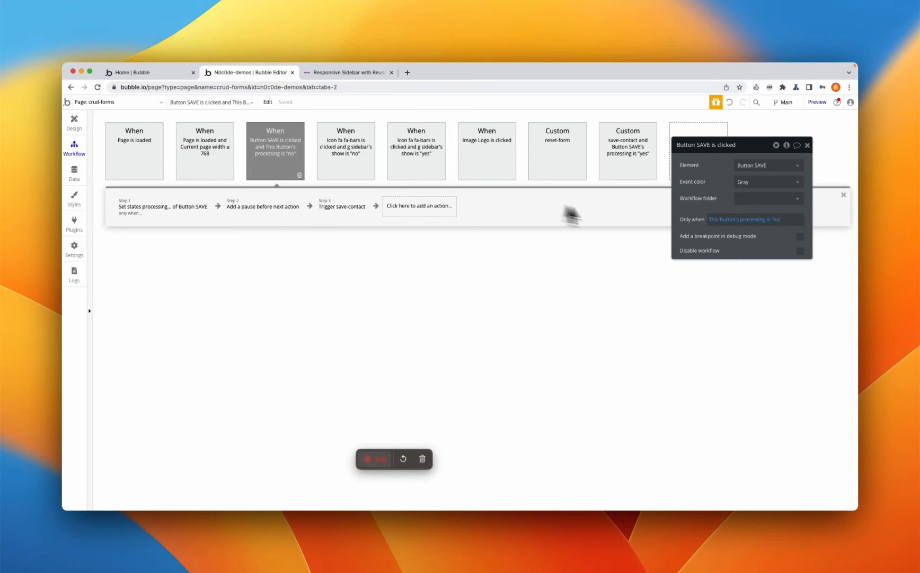
pyautogui.moveTo(778, 223)
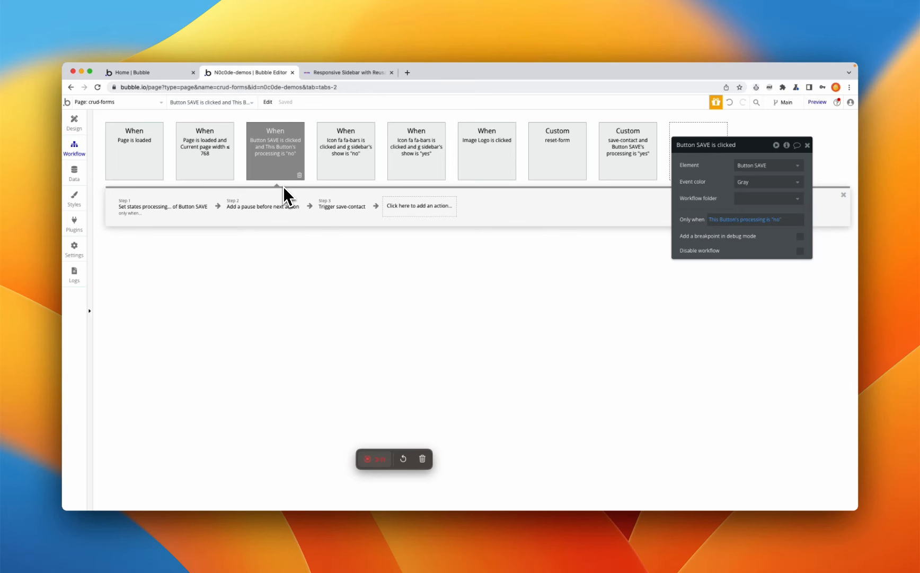
pyautogui.moveTo(290, 203)
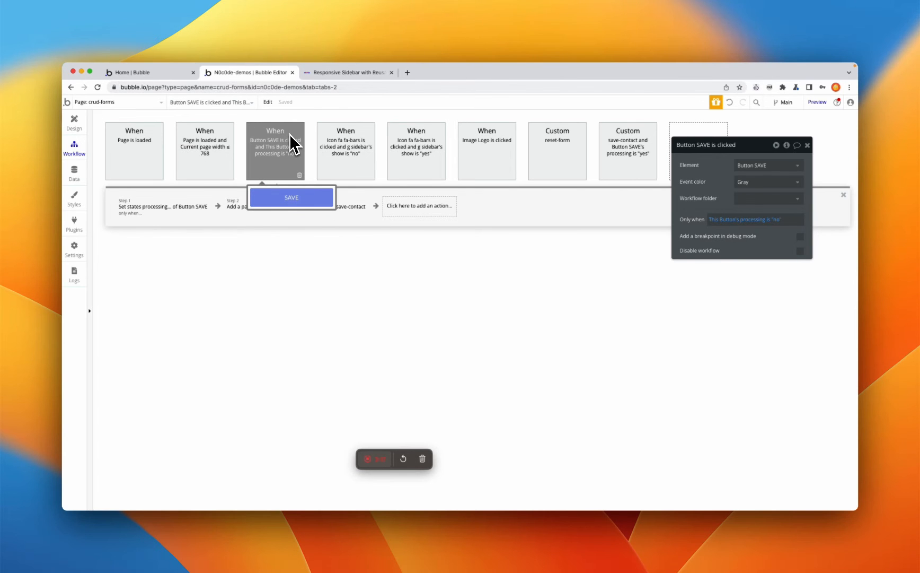
pyautogui.moveTo(283, 162)
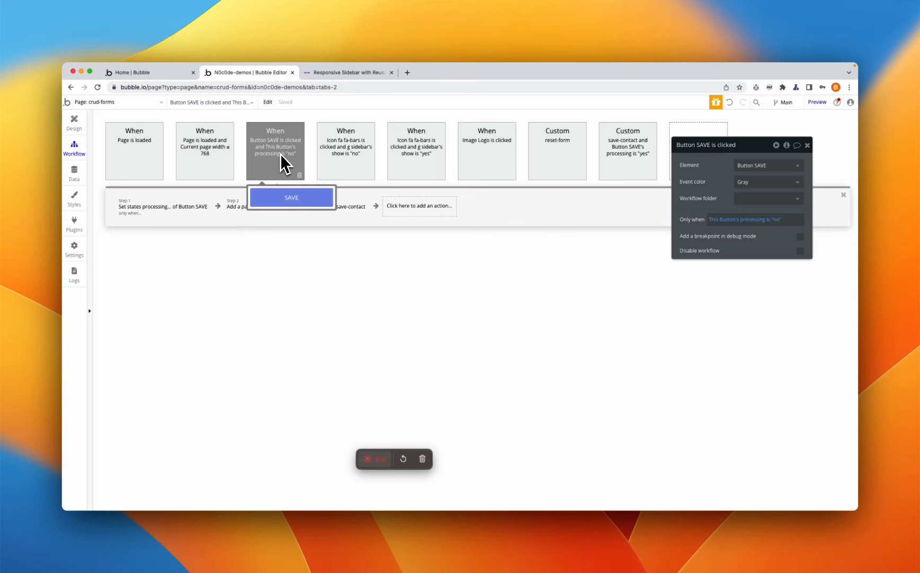
pyautogui.moveTo(280, 171)
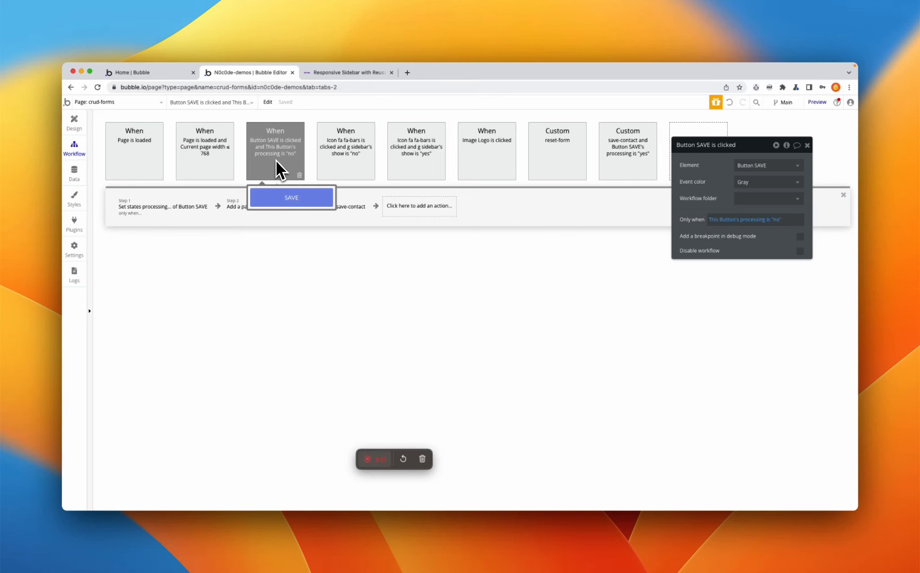
pyautogui.moveTo(286, 171)
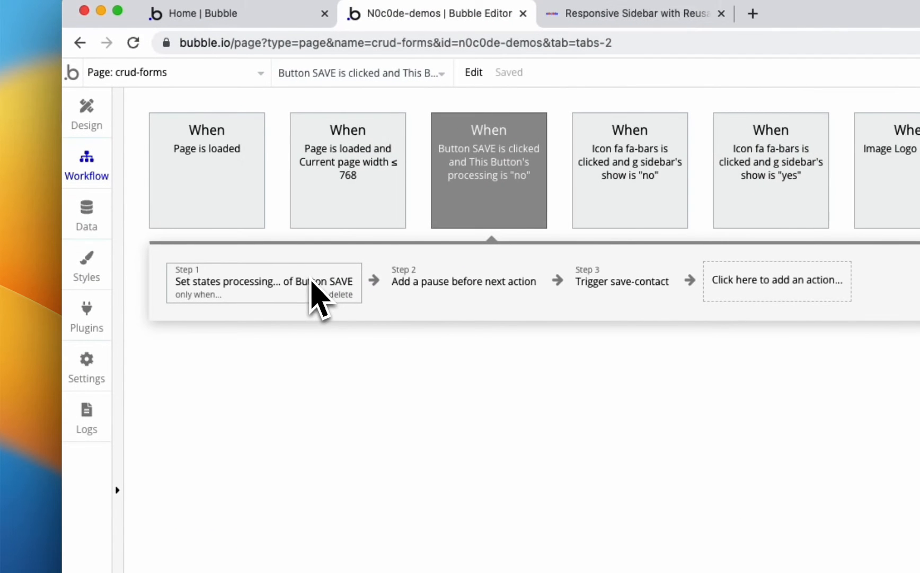
pyautogui.click(252, 282)
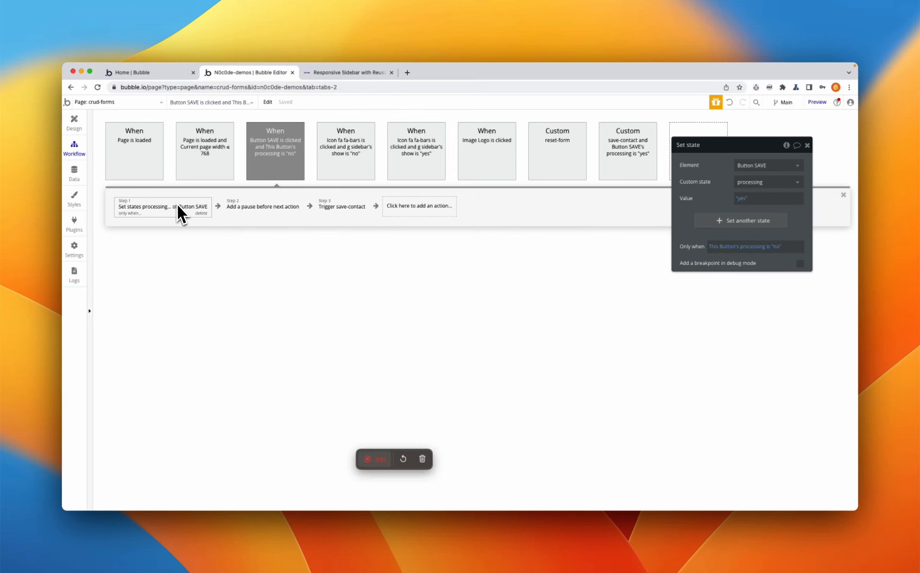
pyautogui.moveTo(757, 258)
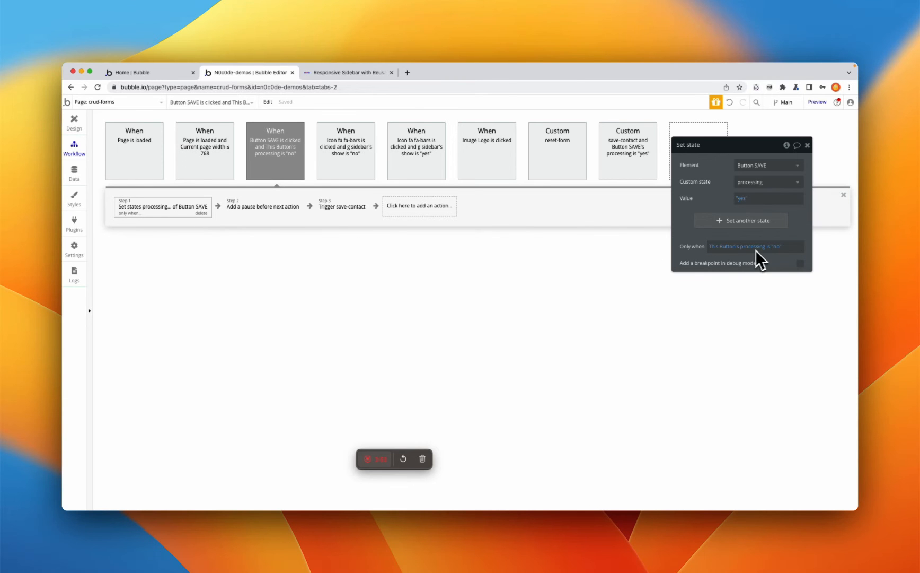
pyautogui.moveTo(773, 270)
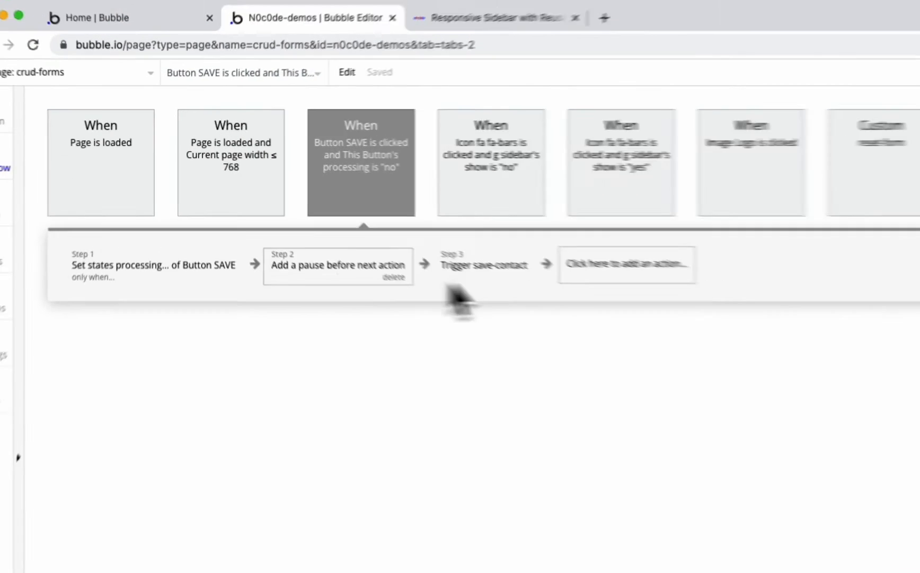
pyautogui.click(339, 267)
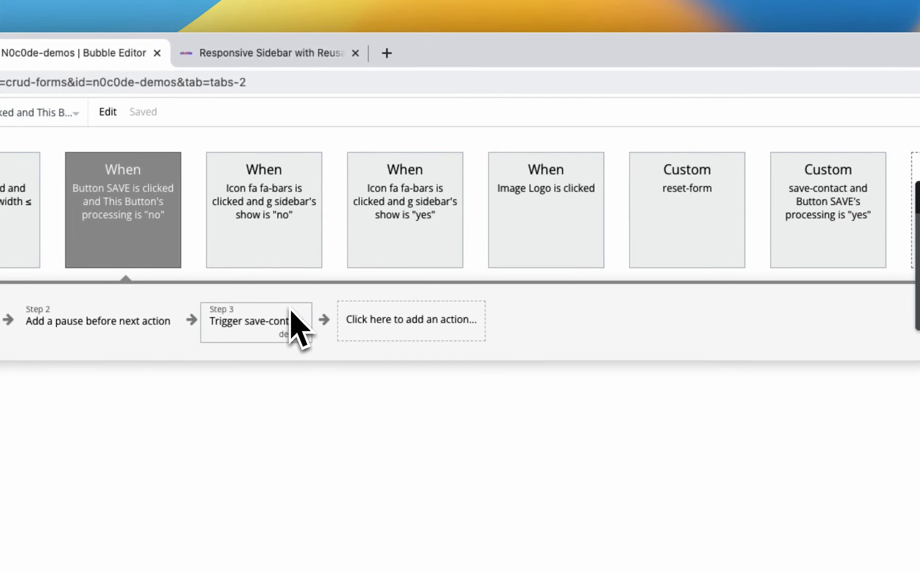
pyautogui.moveTo(571, 288)
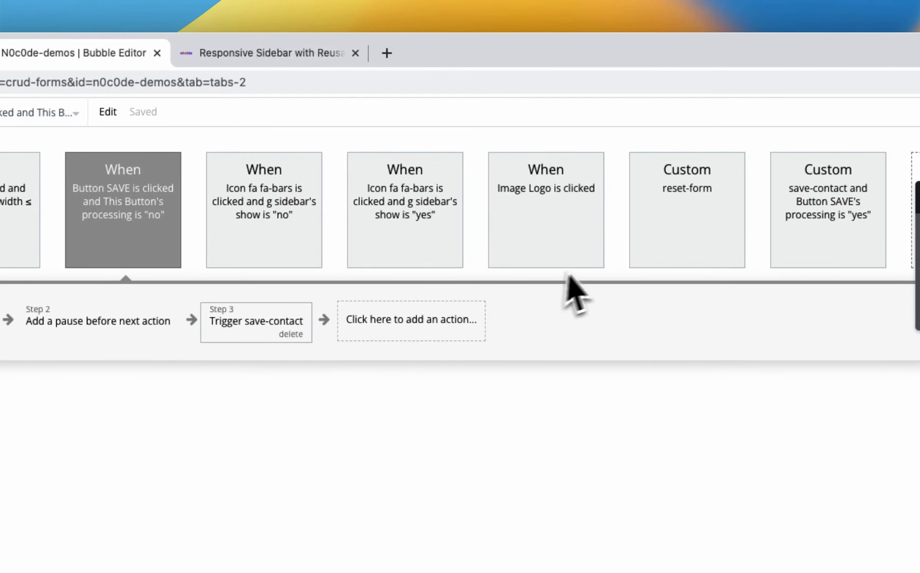
# - Inspect save-contact's 'Make changes to Contact' and 'Create a new Contact' steps
pyautogui.click(828, 206)
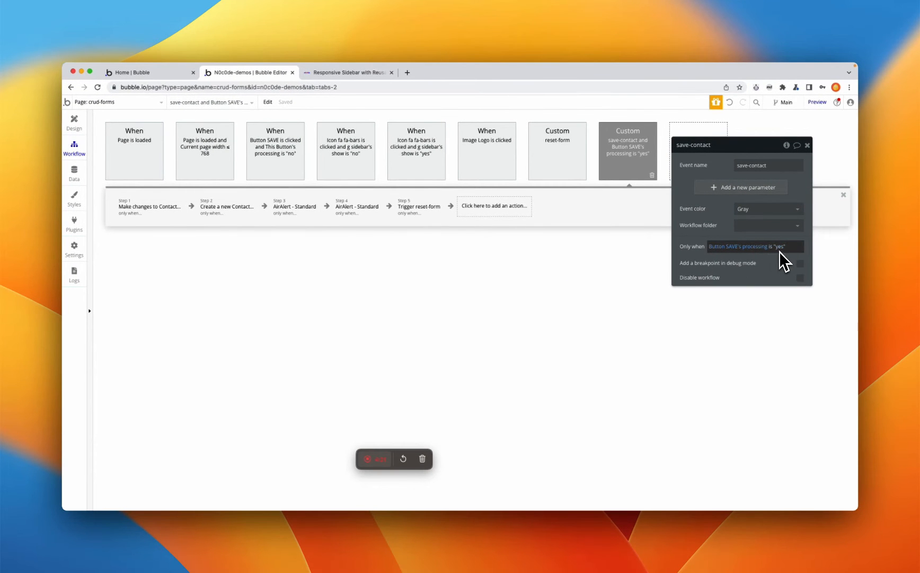
pyautogui.moveTo(782, 251)
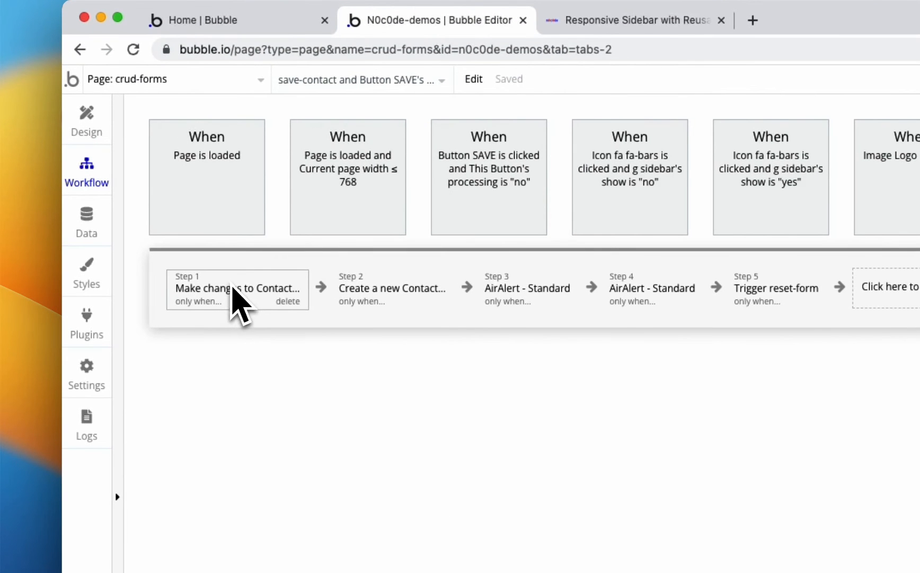
pyautogui.click(238, 288)
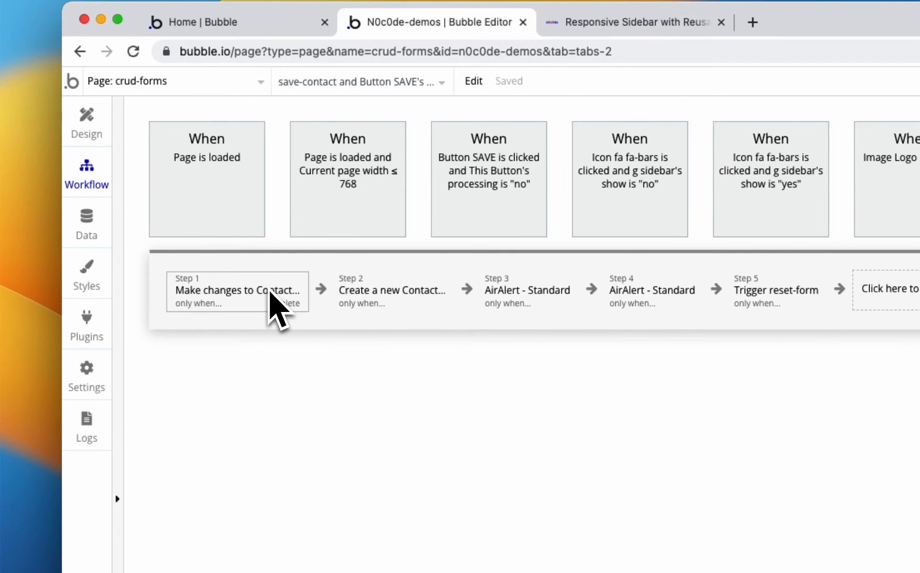
pyautogui.click(238, 291)
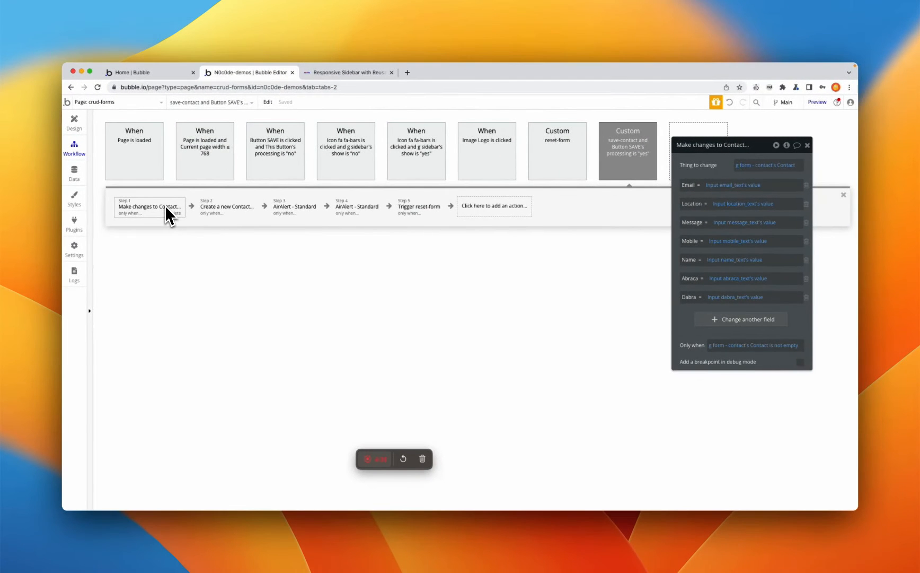
pyautogui.moveTo(619, 183)
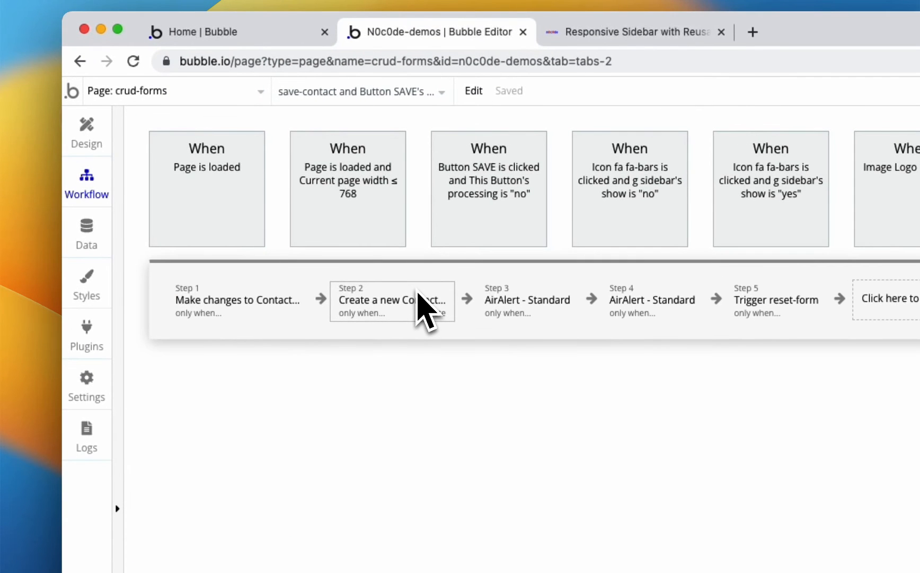
pyautogui.click(391, 301)
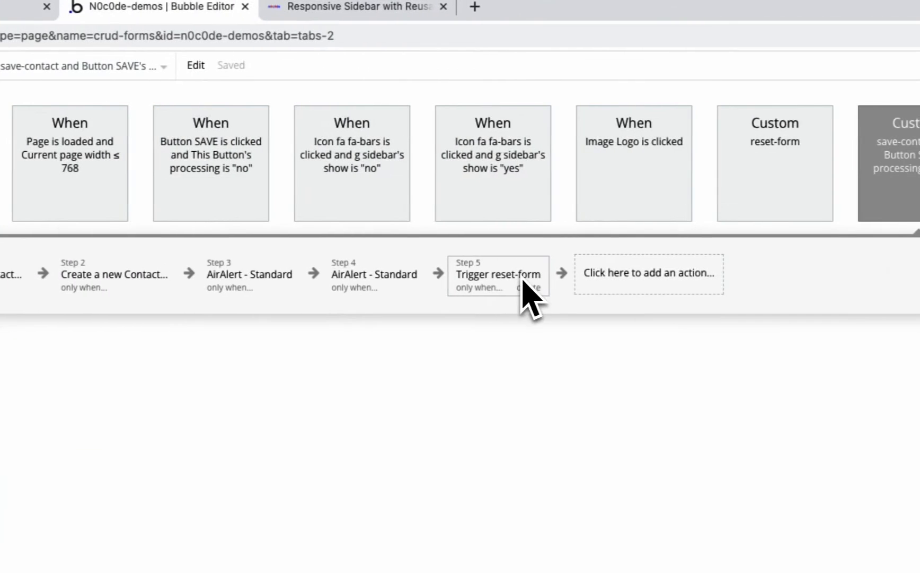
pyautogui.click(498, 274)
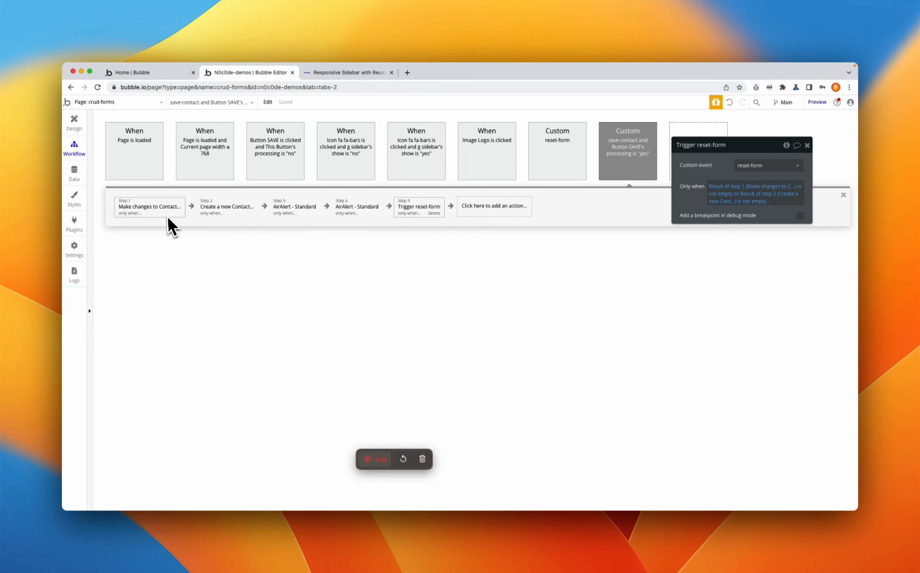
pyautogui.moveTo(220, 226)
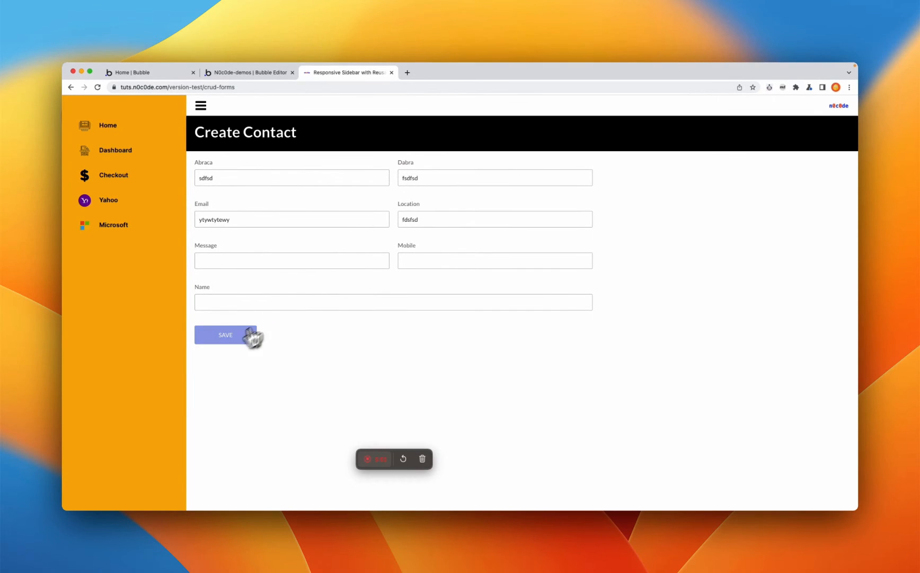
# - Save the filled-in Create Contact form from the preview
pyautogui.click(225, 334)
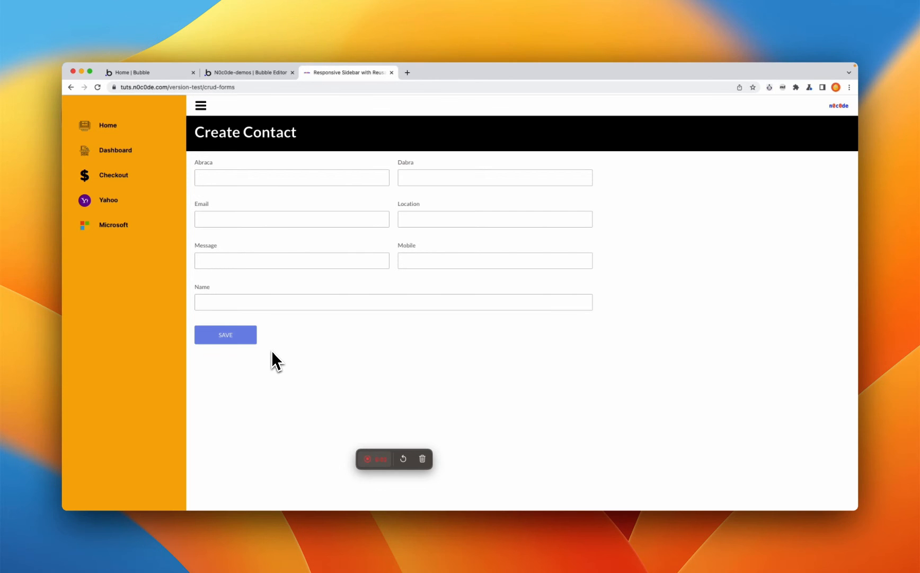
pyautogui.moveTo(356, 406)
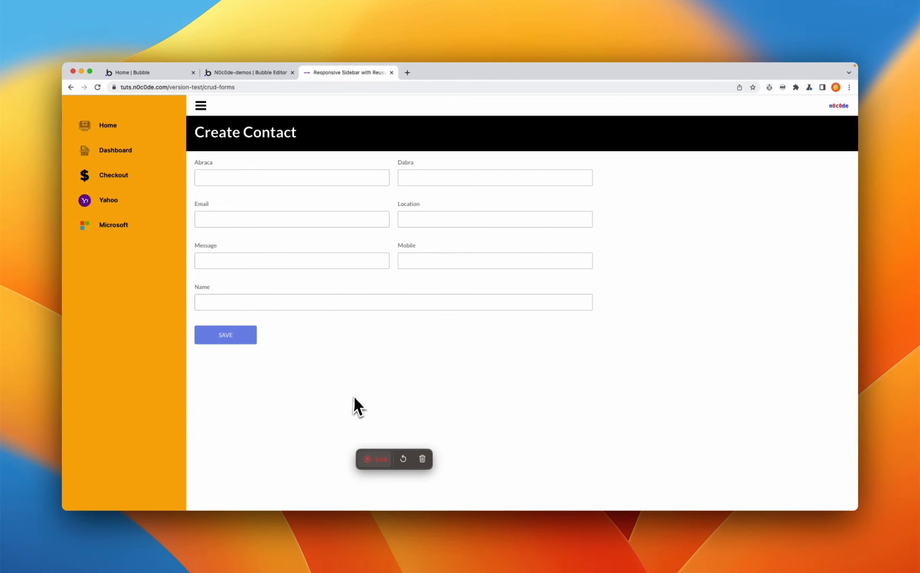